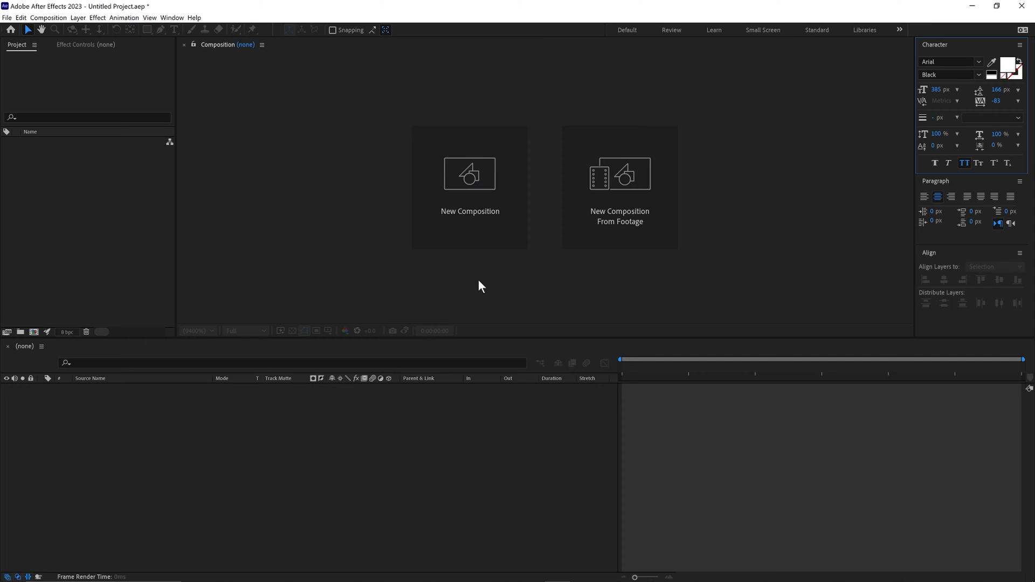
# Step: Create the black 1080x1080, 25 fps, 6-second composition named Text
pyautogui.click(468, 175)
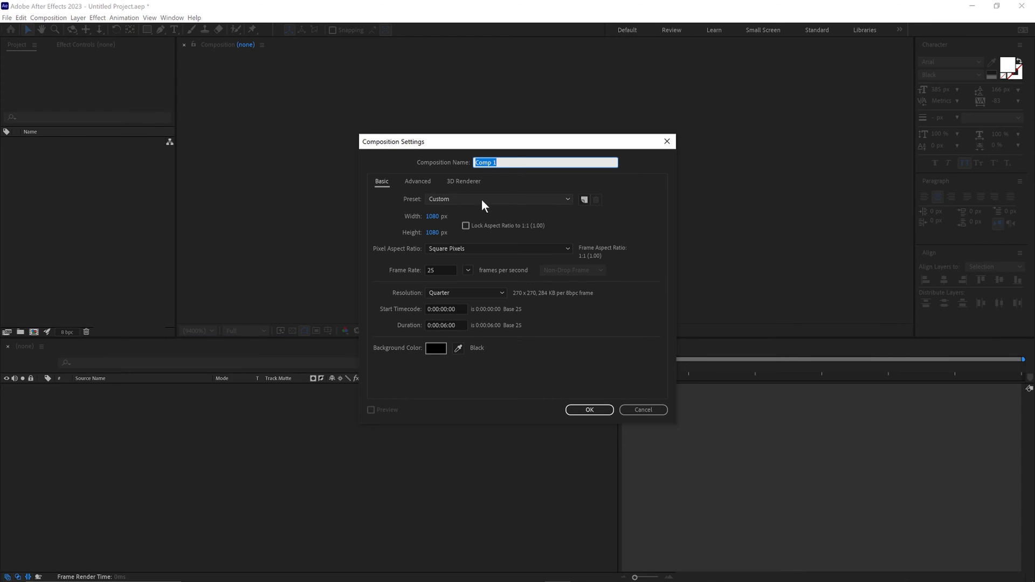
pyautogui.write('Text')
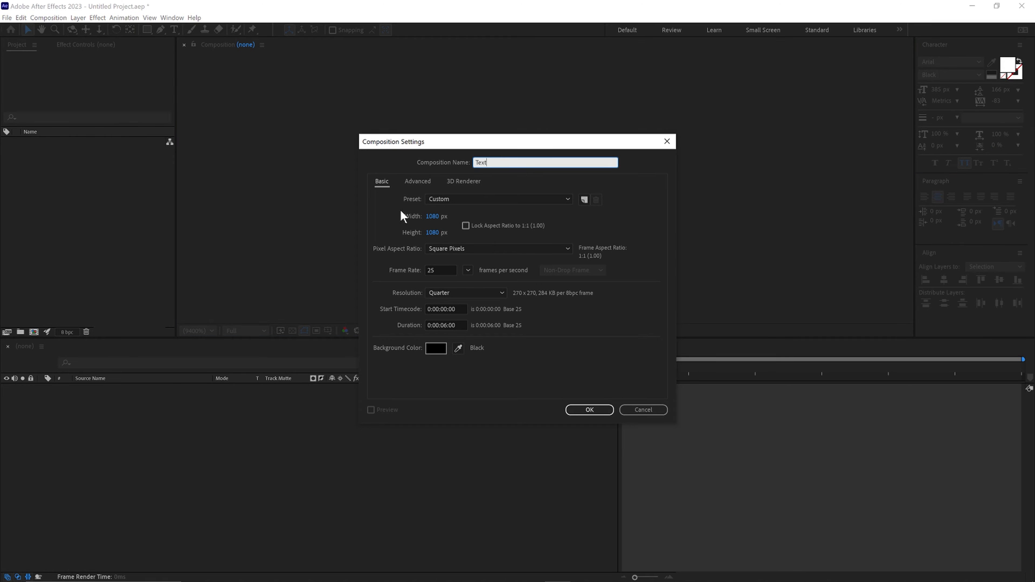
pyautogui.moveTo(405, 277)
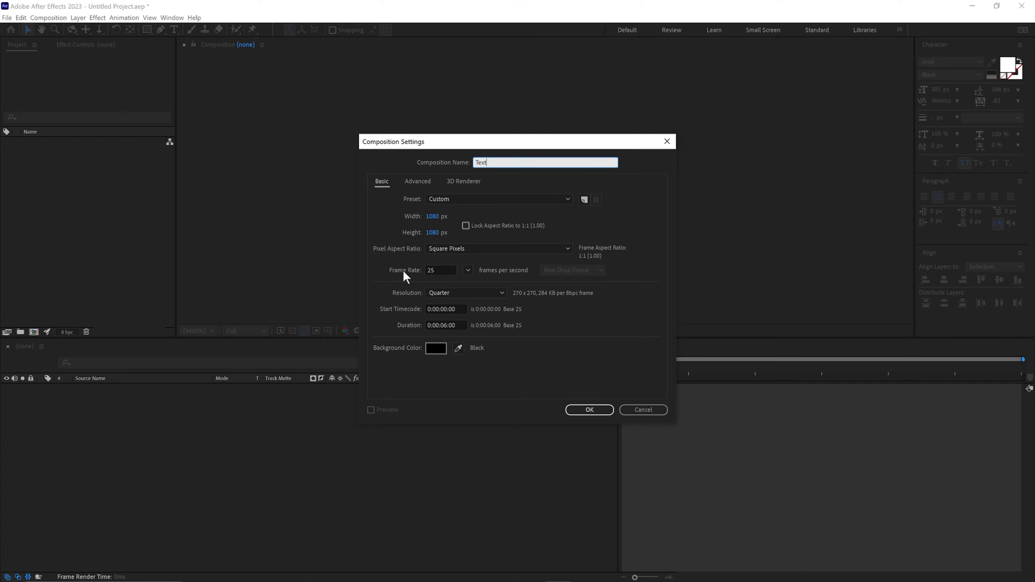
pyautogui.moveTo(596, 401)
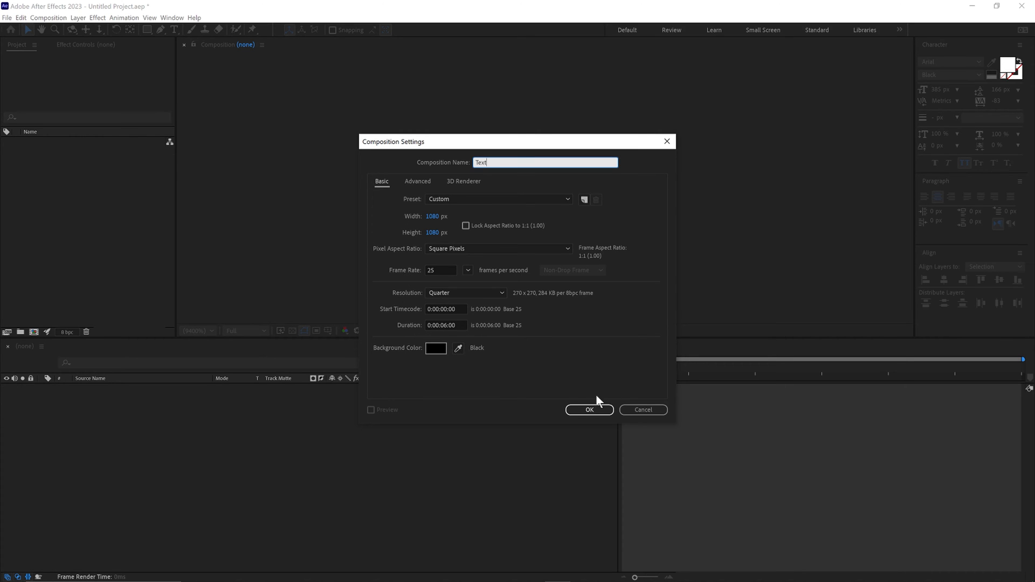
pyautogui.click(588, 410)
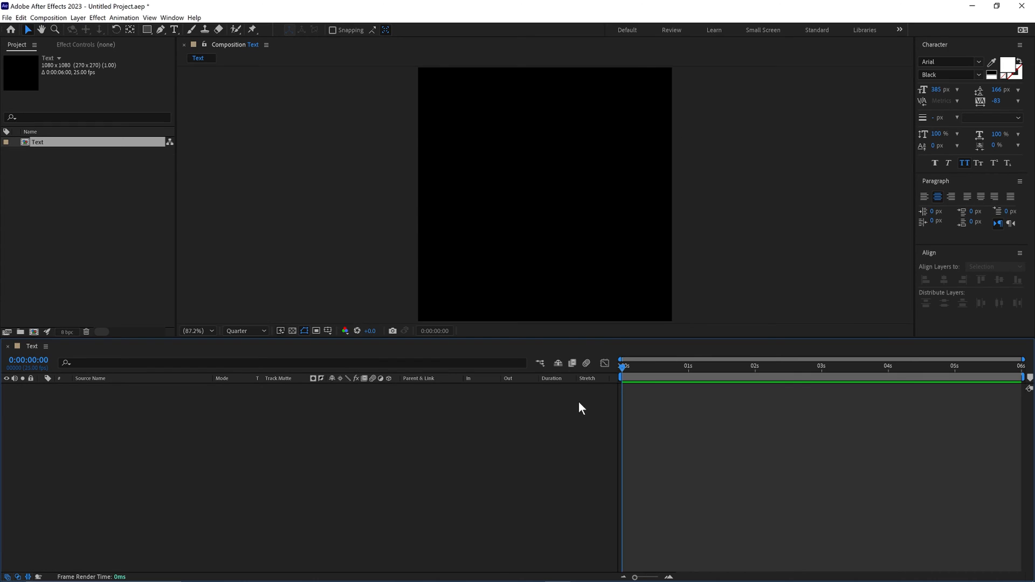
pyautogui.moveTo(175, 30)
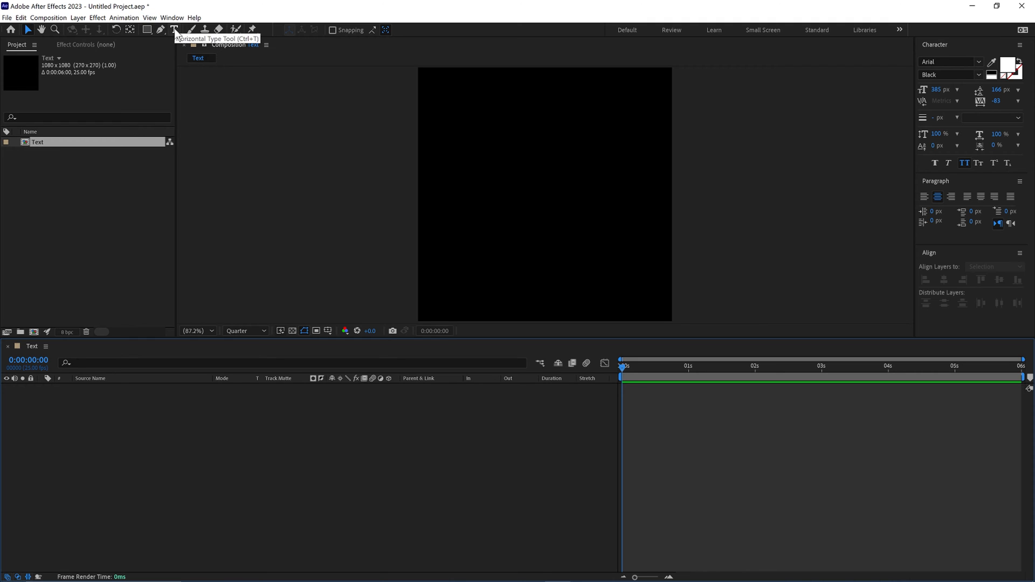
# Step: Add a white text layer reading PULL centered in the comp
pyautogui.write('PULL')
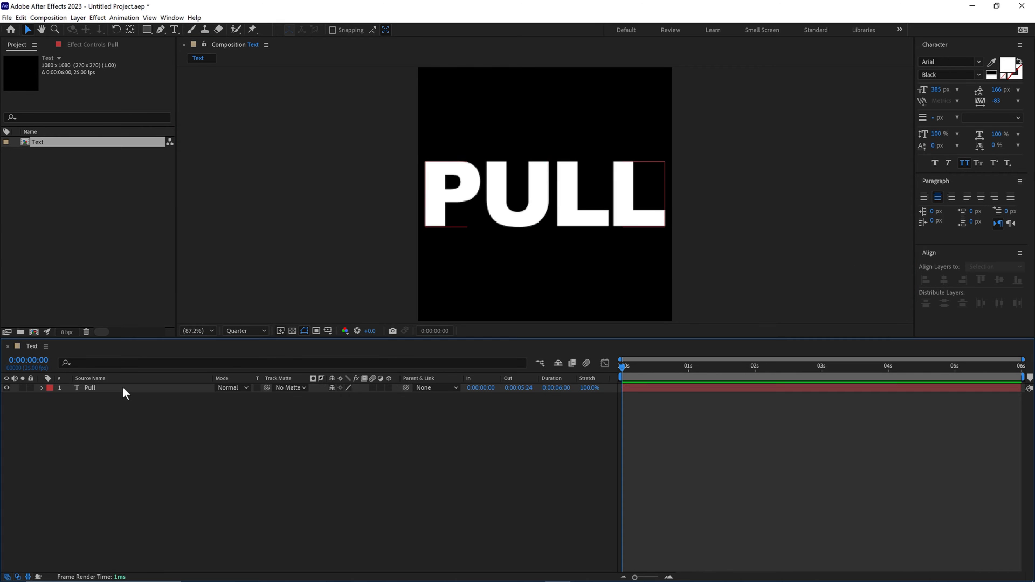
# Step: Convert the PULL text layer into shape outlines via Create Shapes from Text
pyautogui.rightClick(90, 386)
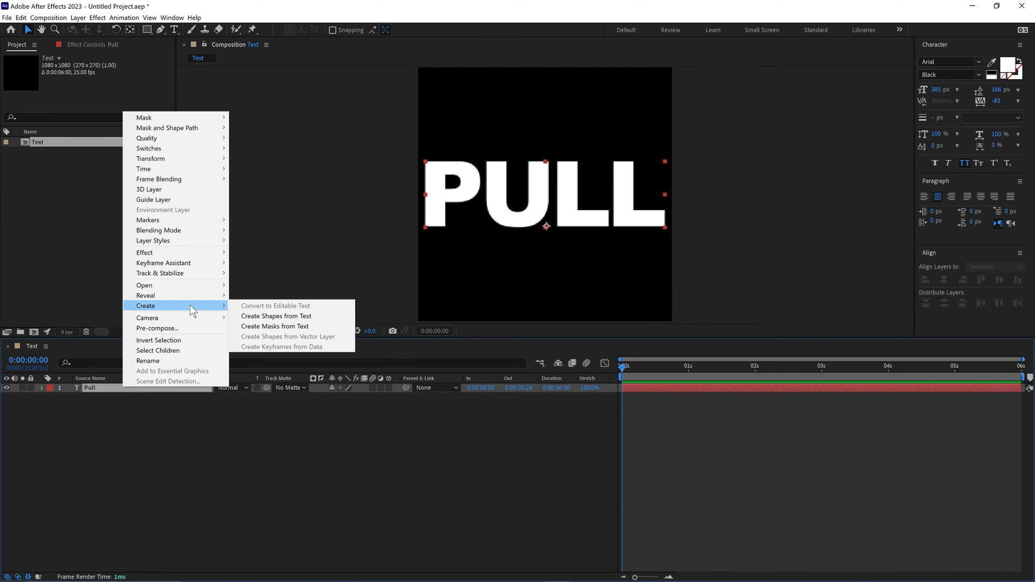
pyautogui.moveTo(324, 320)
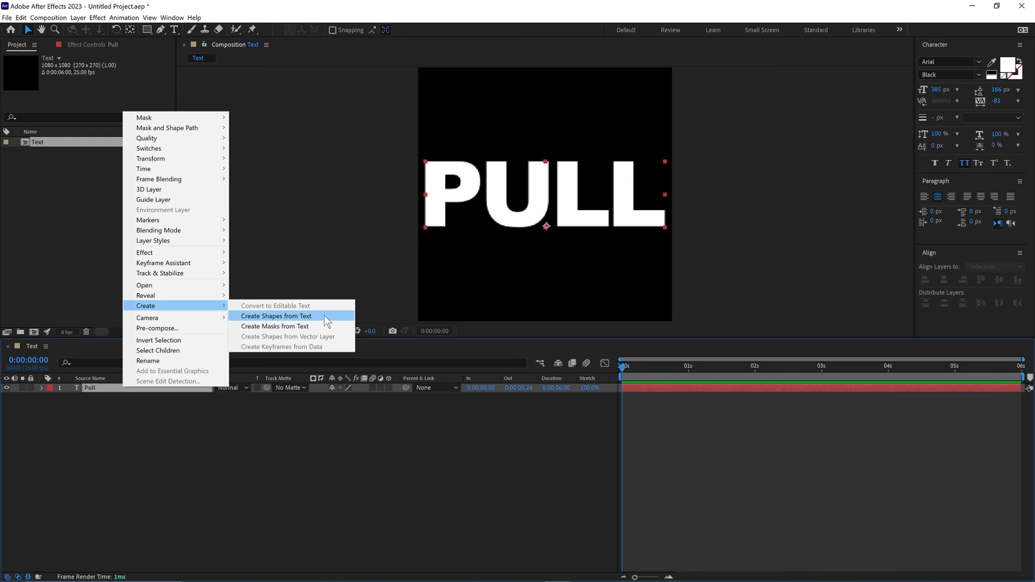
pyautogui.click(276, 316)
pyautogui.write('path')
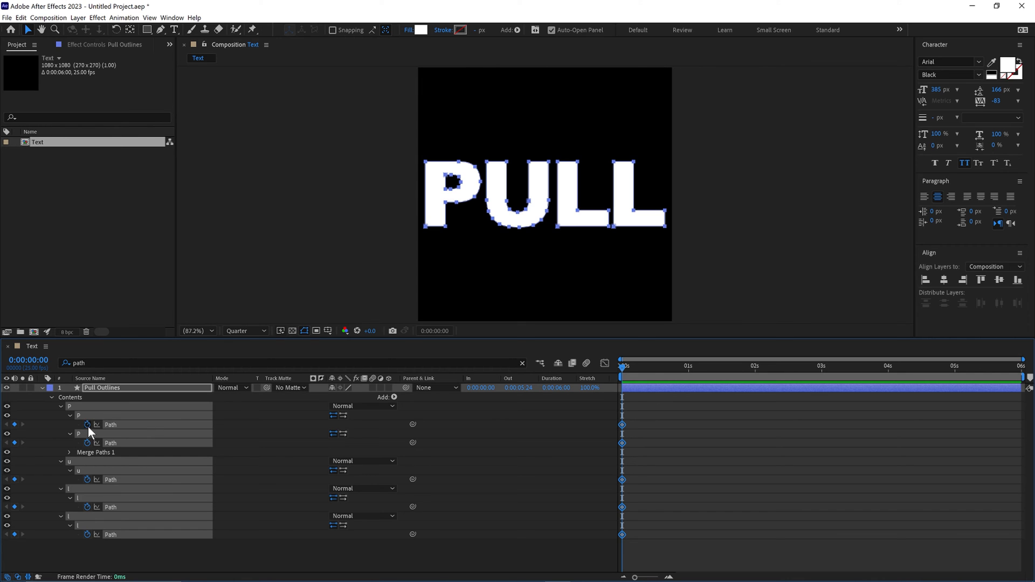
# Step: At one second, stretch the letter path tops up to the frame edge as a new keyframe
pyautogui.click(689, 365)
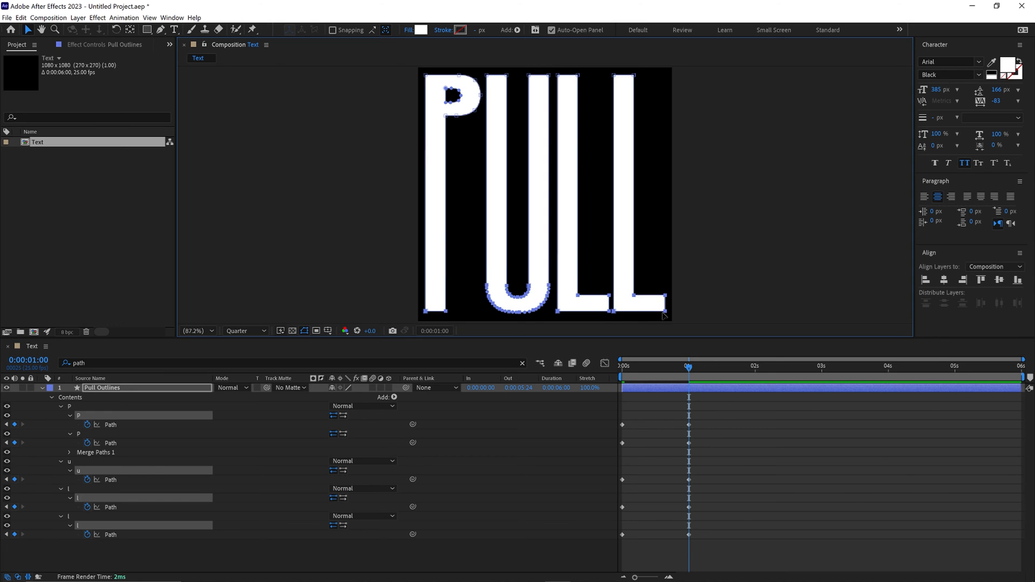
pyautogui.moveTo(755, 375)
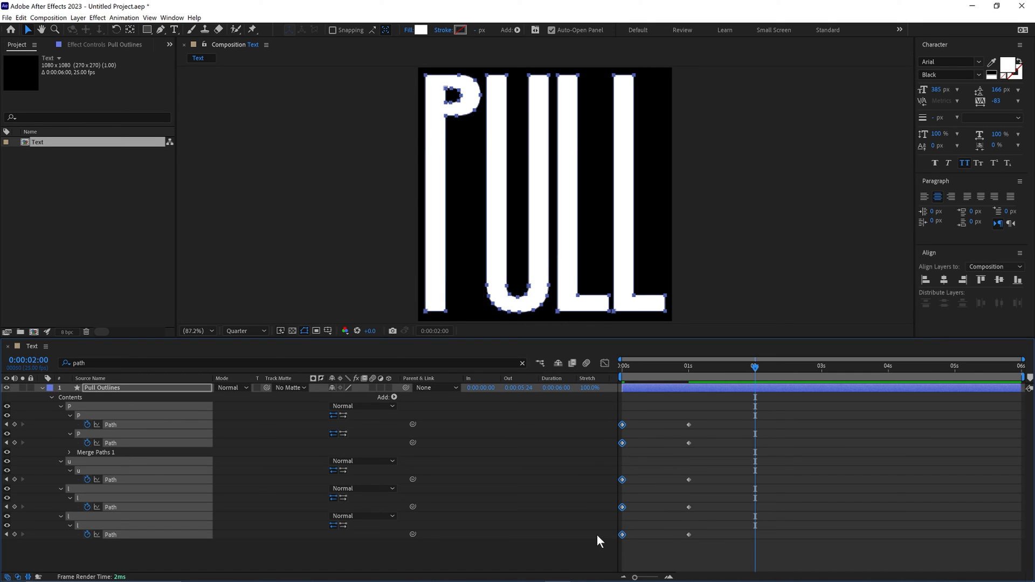
pyautogui.moveTo(613, 507)
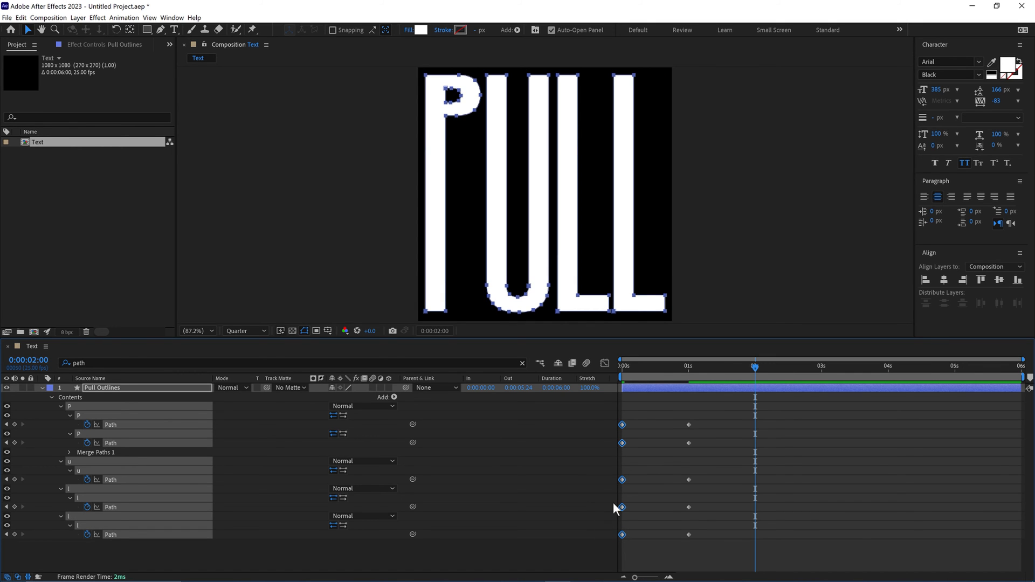
pyautogui.moveTo(610, 505)
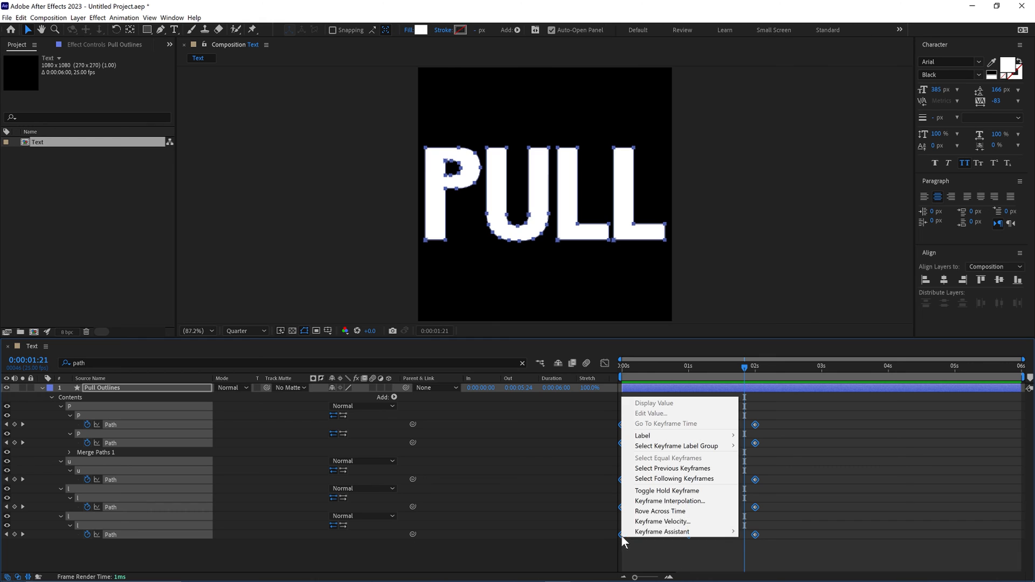
pyautogui.moveTo(662, 522)
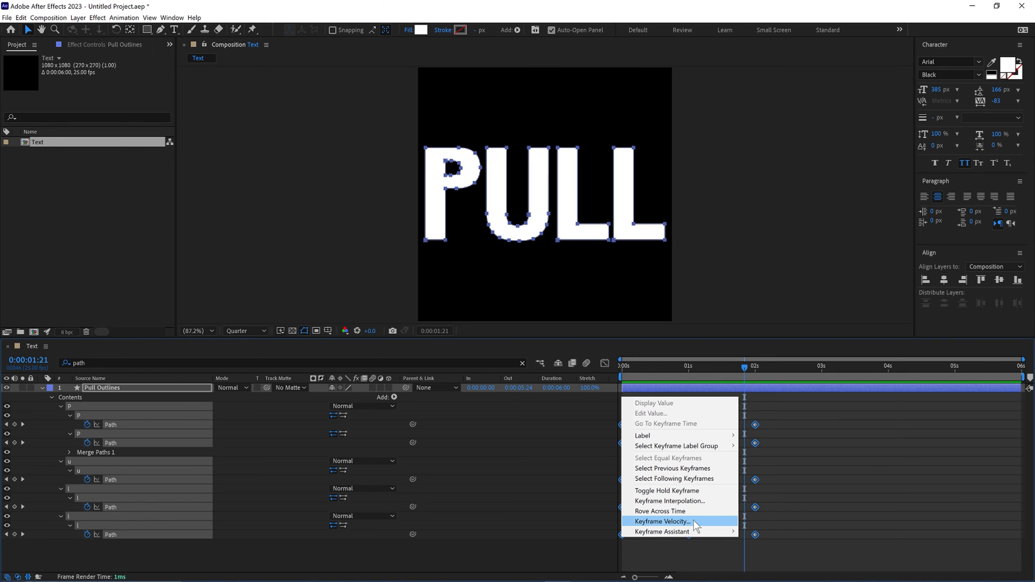
# Step: Set Keyframe Velocity incoming and outgoing influence to 80% on all path keyframes
pyautogui.click(661, 522)
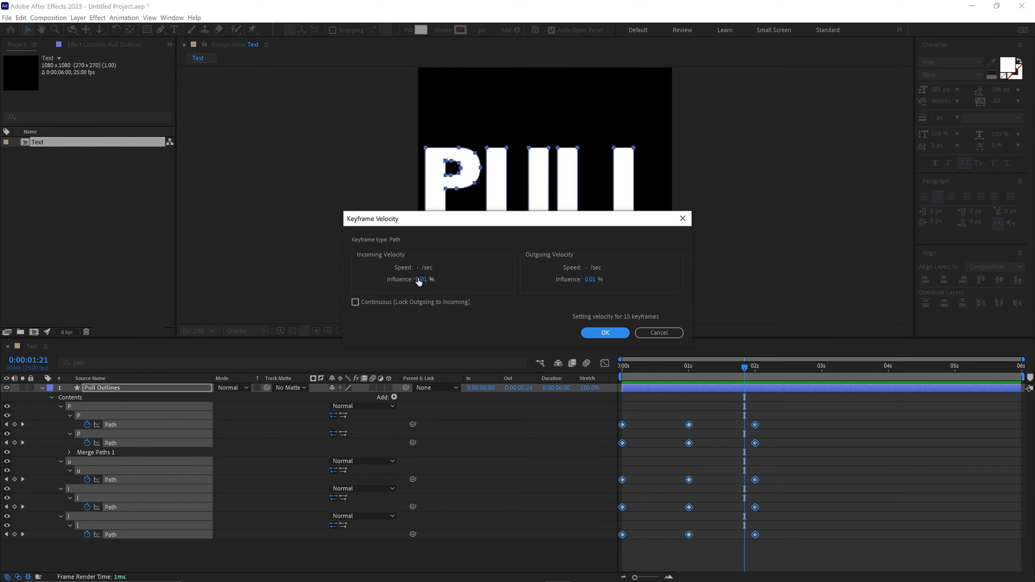
pyautogui.write('80')
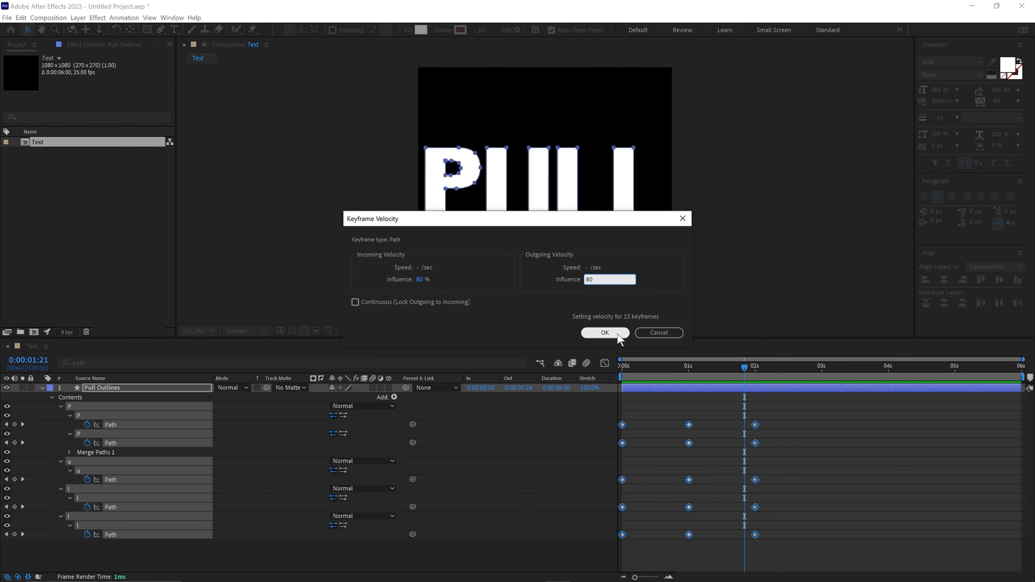
pyautogui.click(604, 332)
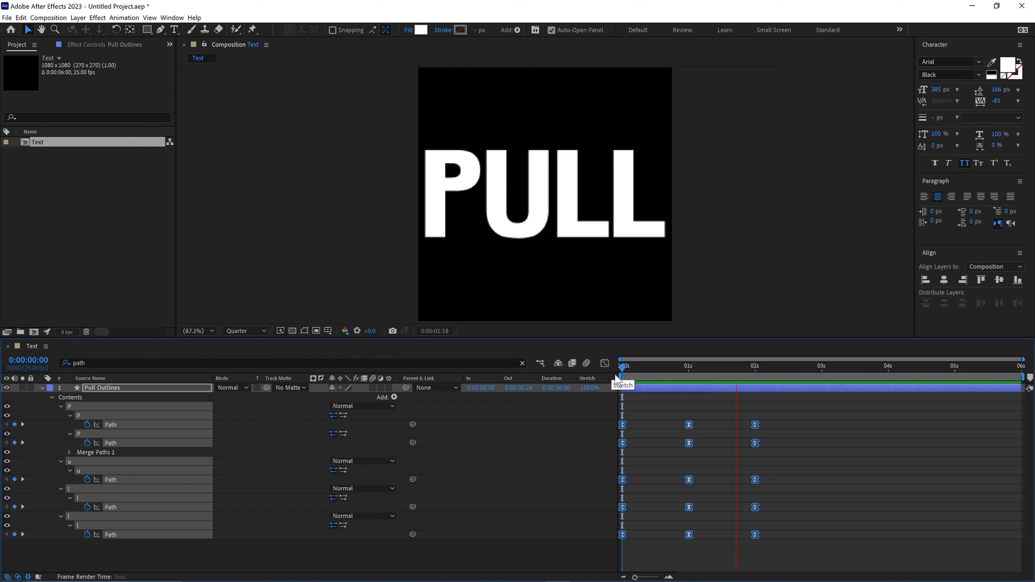
# Step: Move the U and both L path keyframes one second later than the P
pyautogui.click(638, 365)
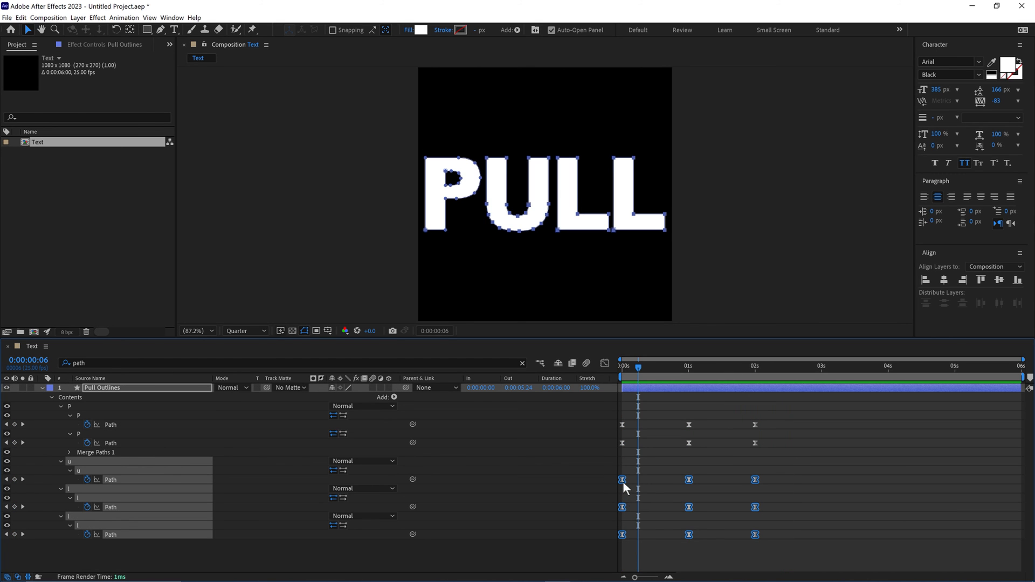
pyautogui.moveTo(621, 479); pyautogui.dragTo(689, 479)
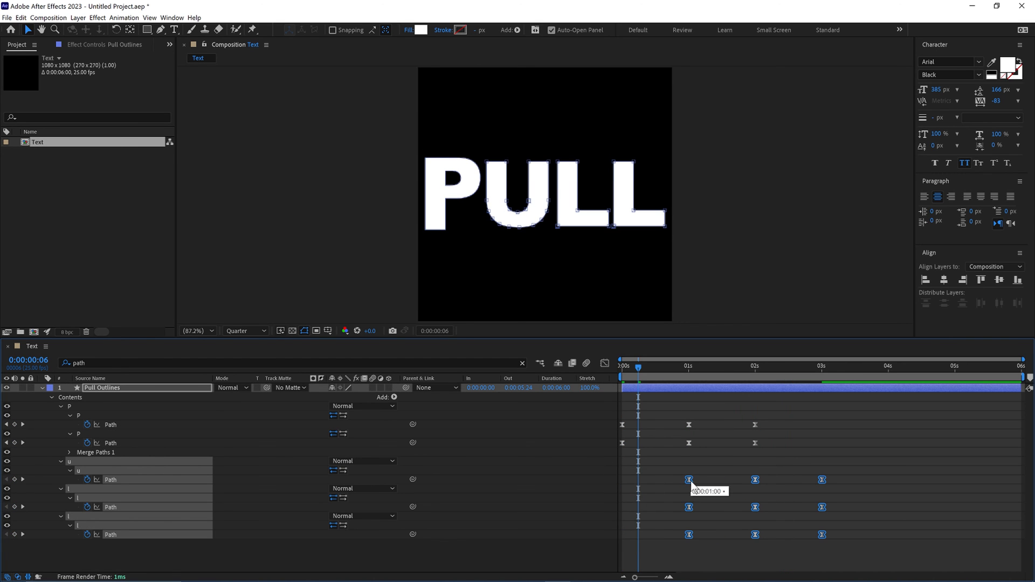